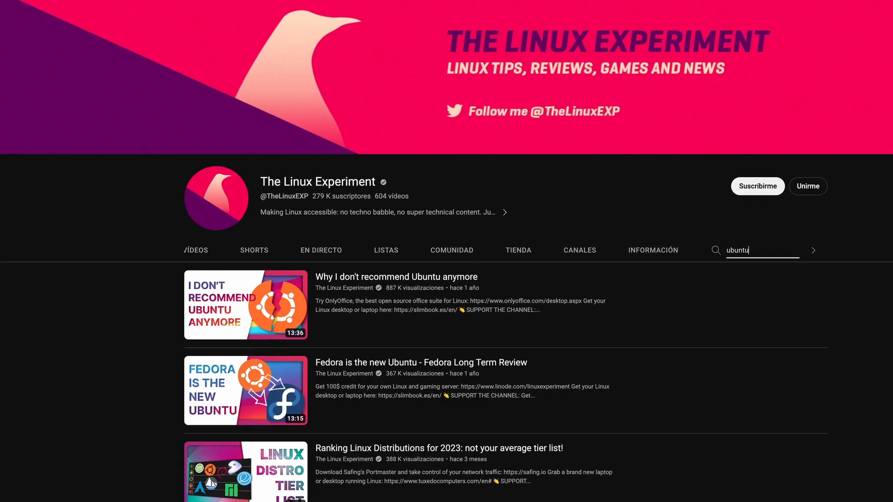
scroll("down", 3)
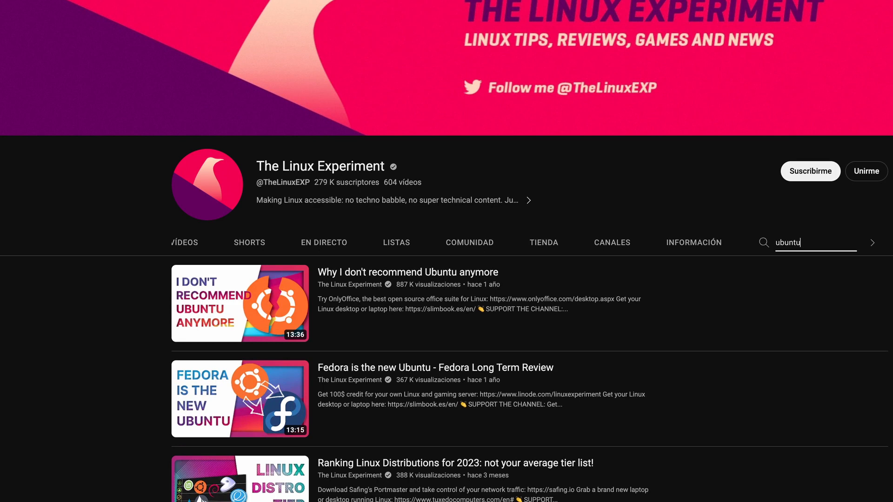
scroll("down", 3)
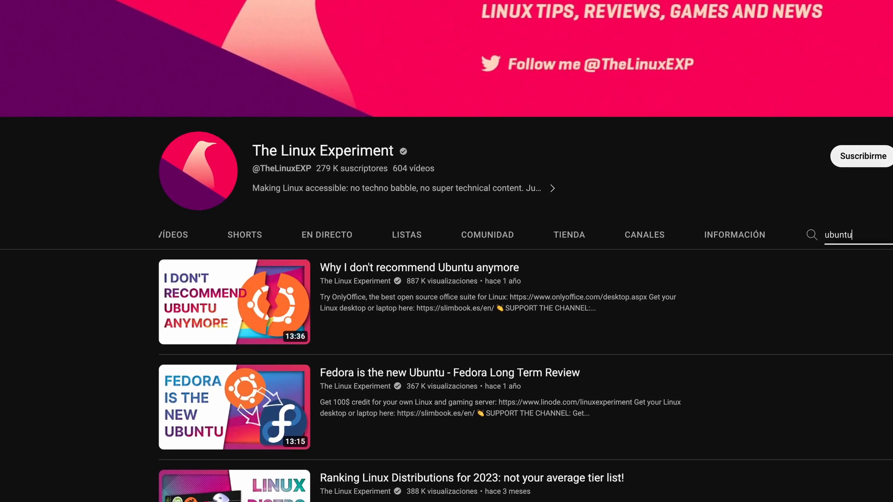
scroll("down", 3)
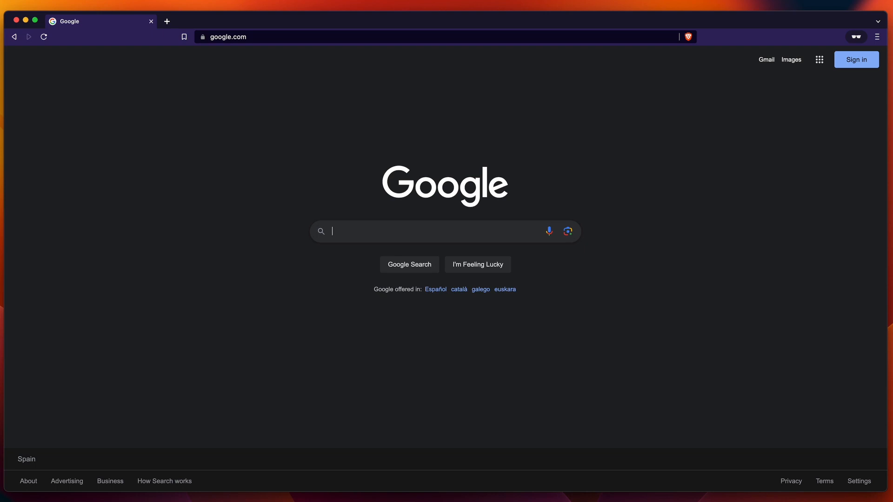
type("easy to use linux")
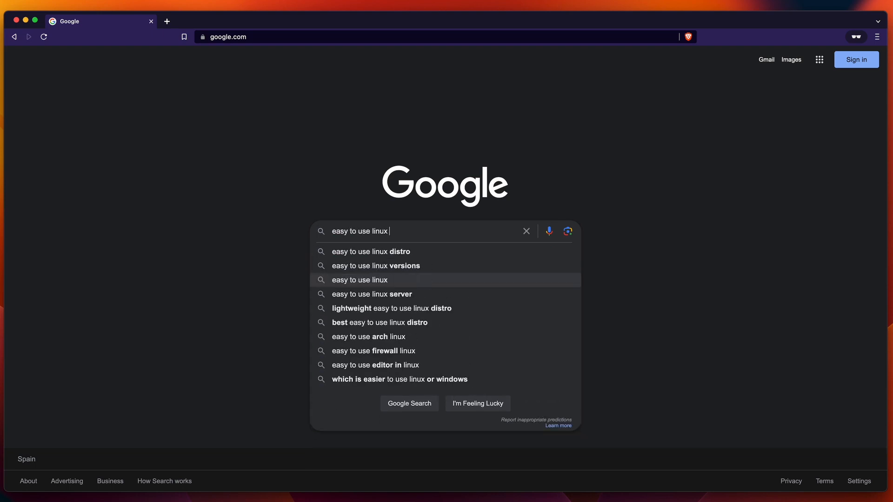